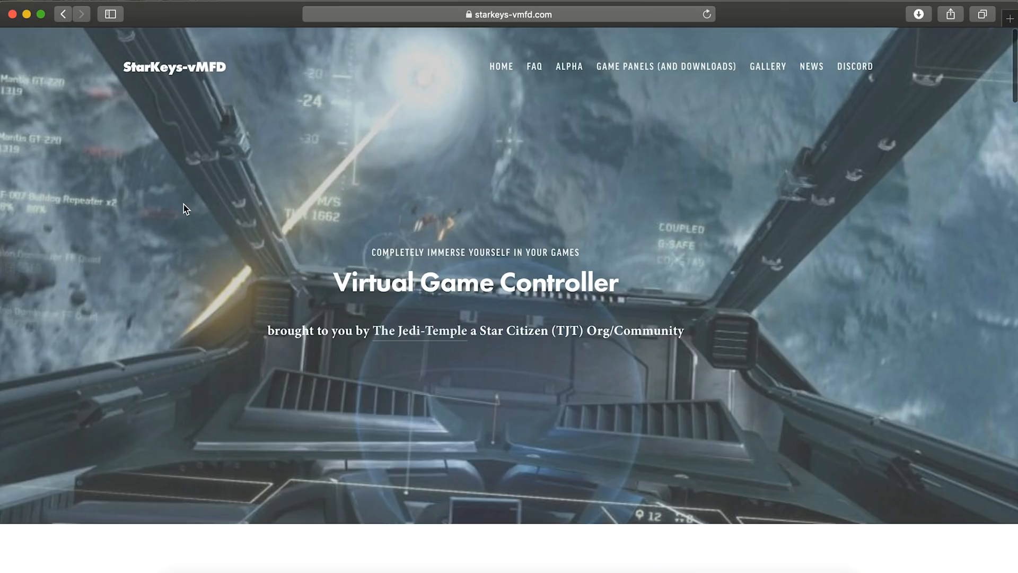
Go to the Game Panels and Downloads page and scroll to the StarKeys-vMFD section.
scroll("down", 3)
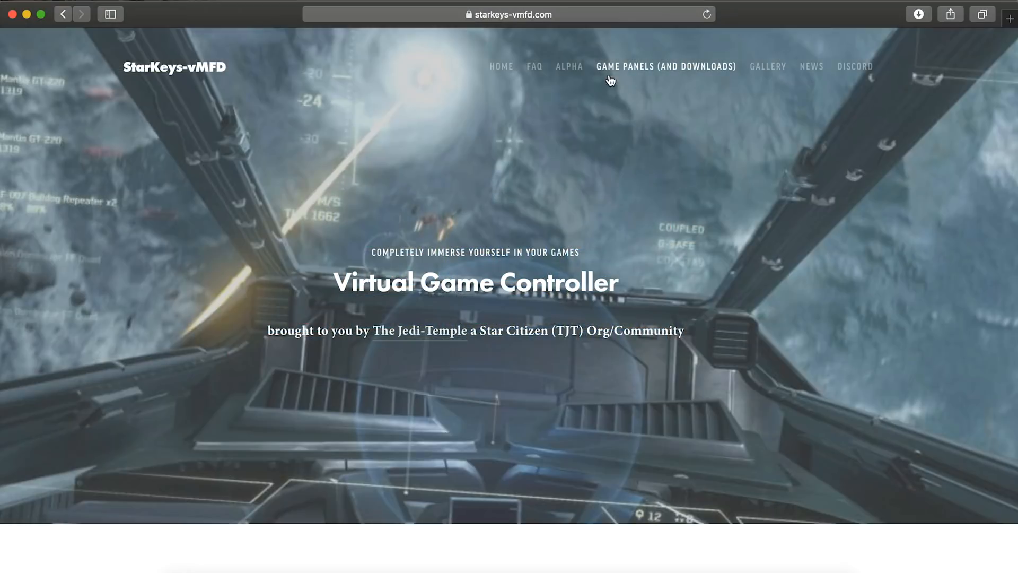
left_click(665, 66)
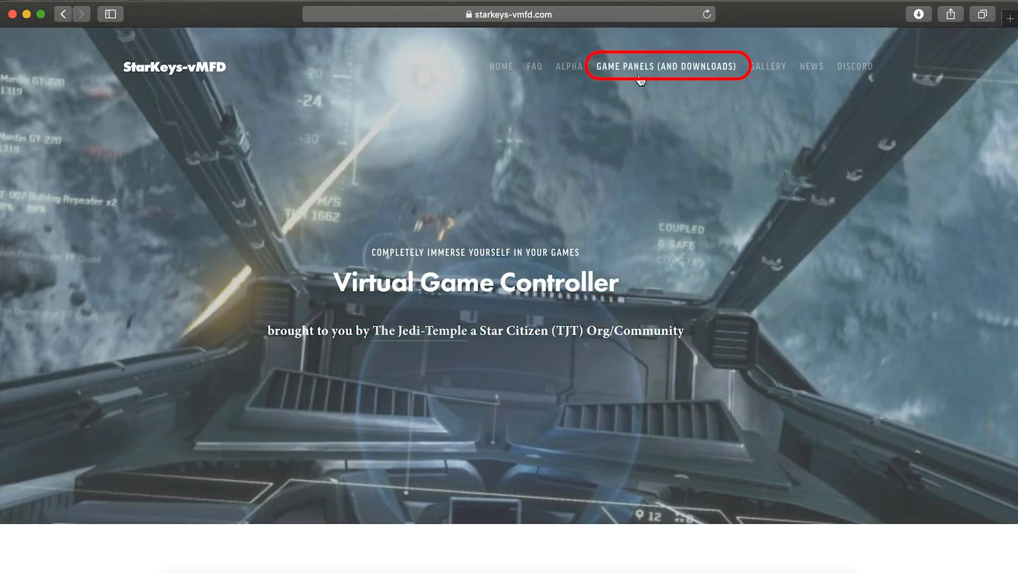
left_click(642, 79)
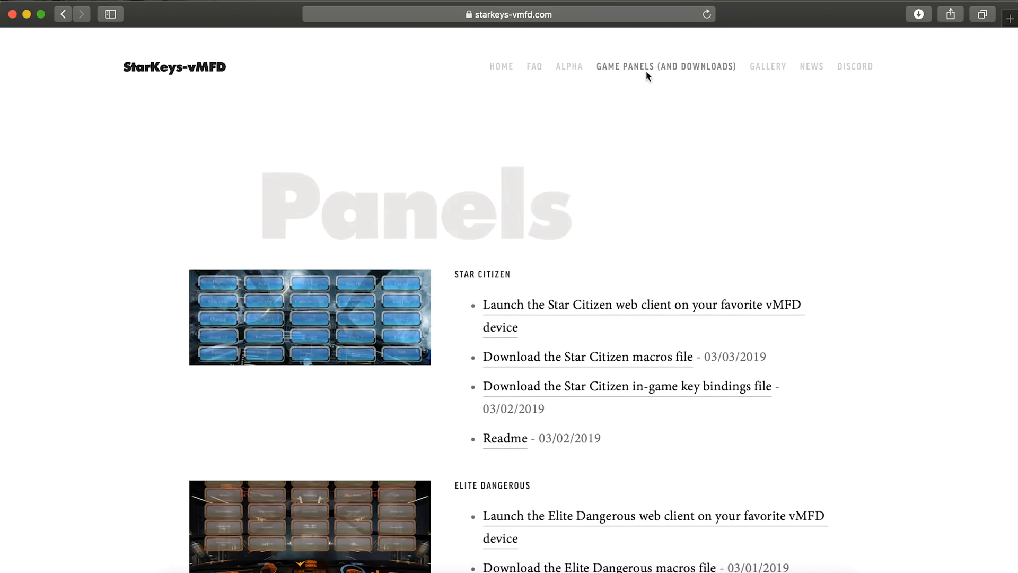
scroll("down", 3)
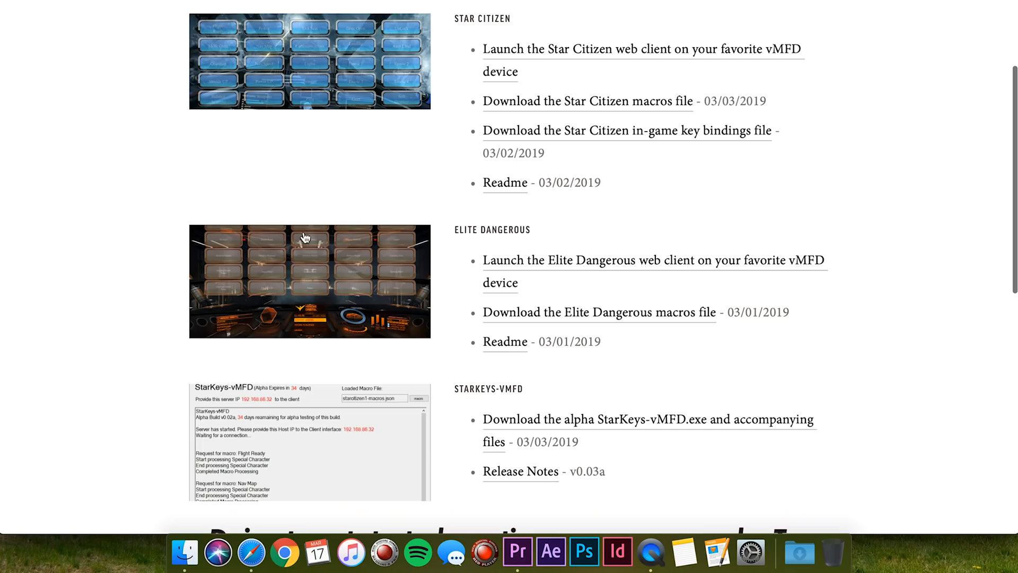
mouse_move(321, 287)
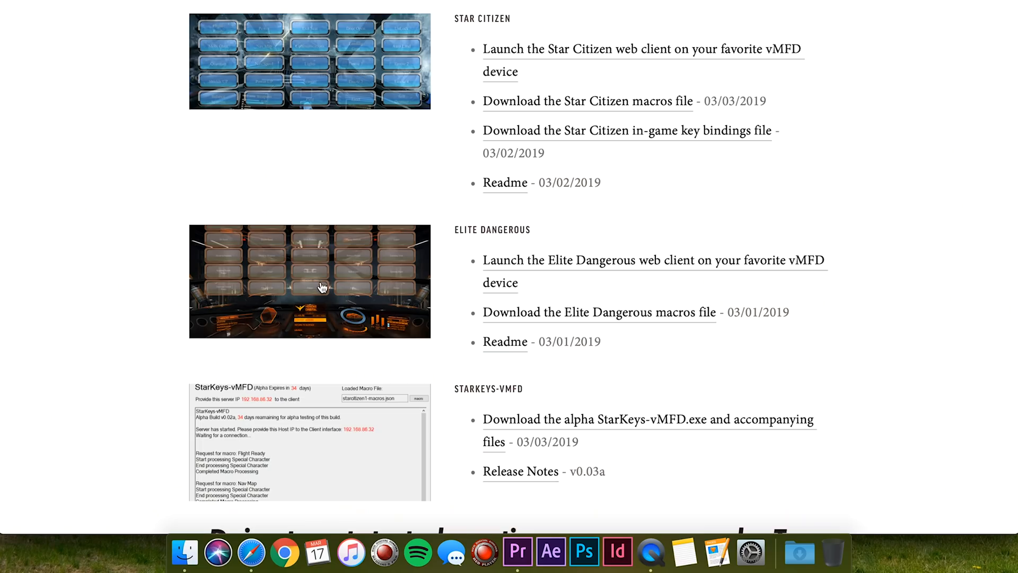
mouse_move(333, 434)
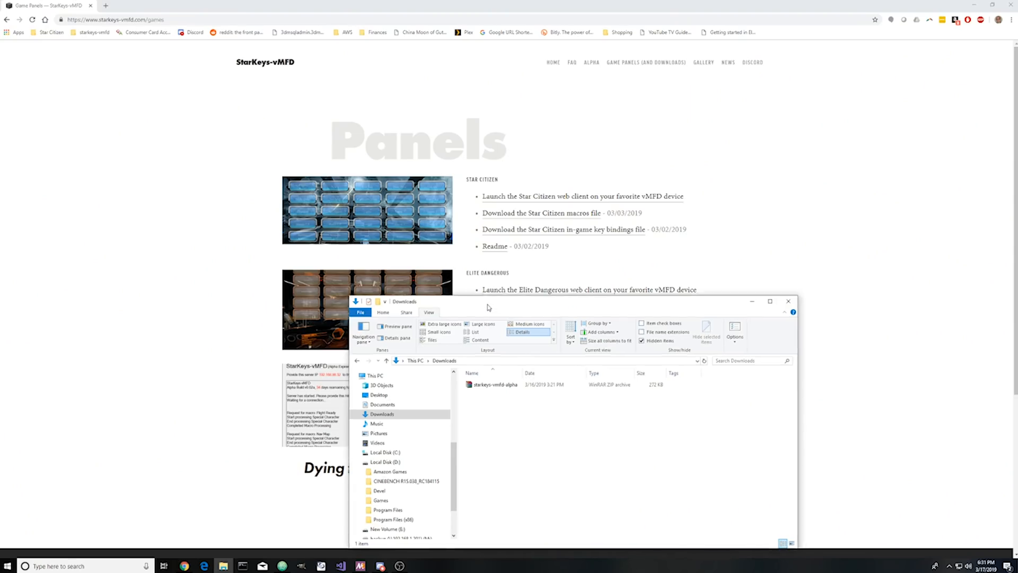
Extract the starkeys-vmfd-alpha zip in Downloads to a starkeys-vmfd-alpha folder.
left_click_drag(489, 304, 409, 113)
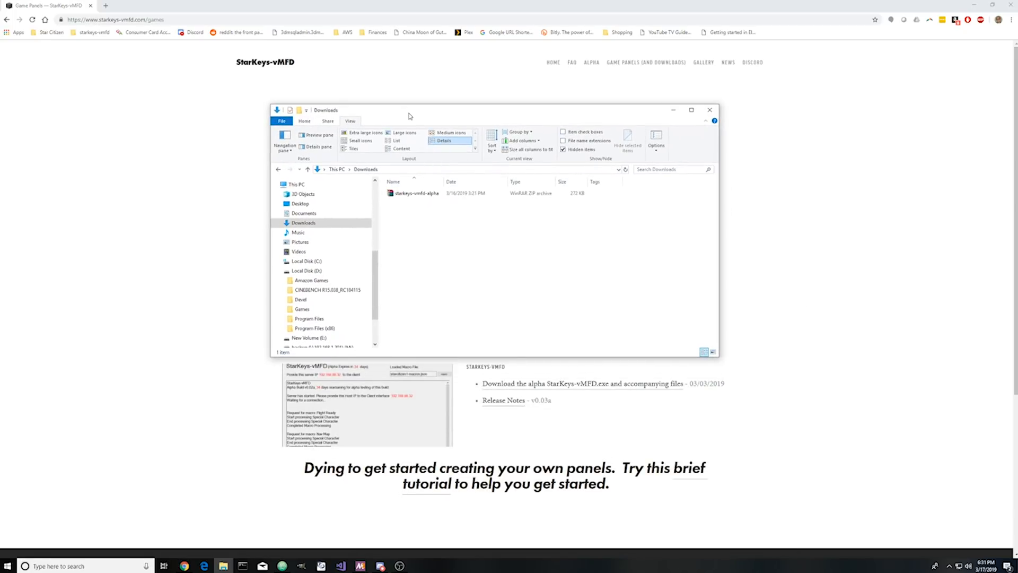
left_click(413, 193)
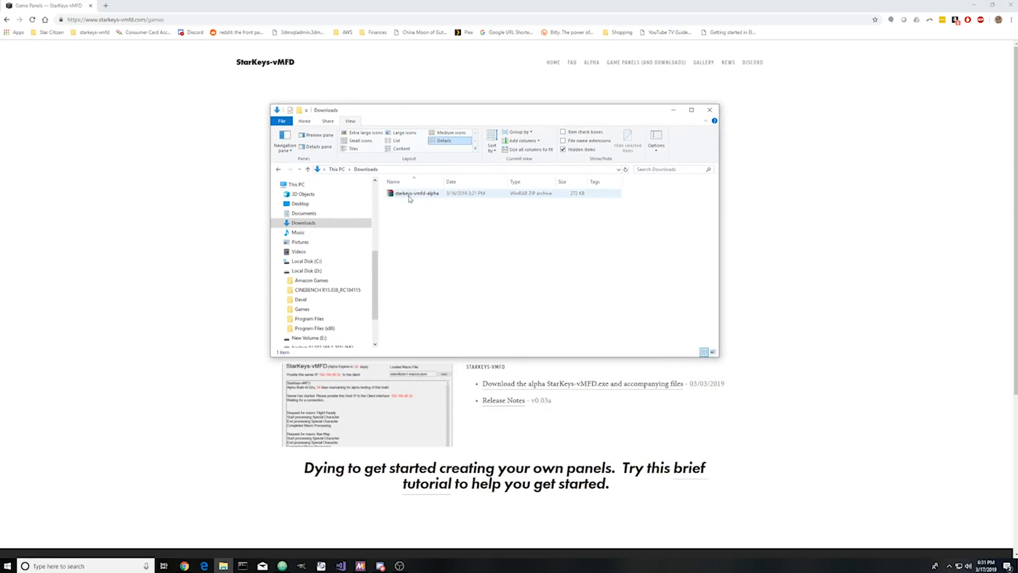
left_click(415, 193)
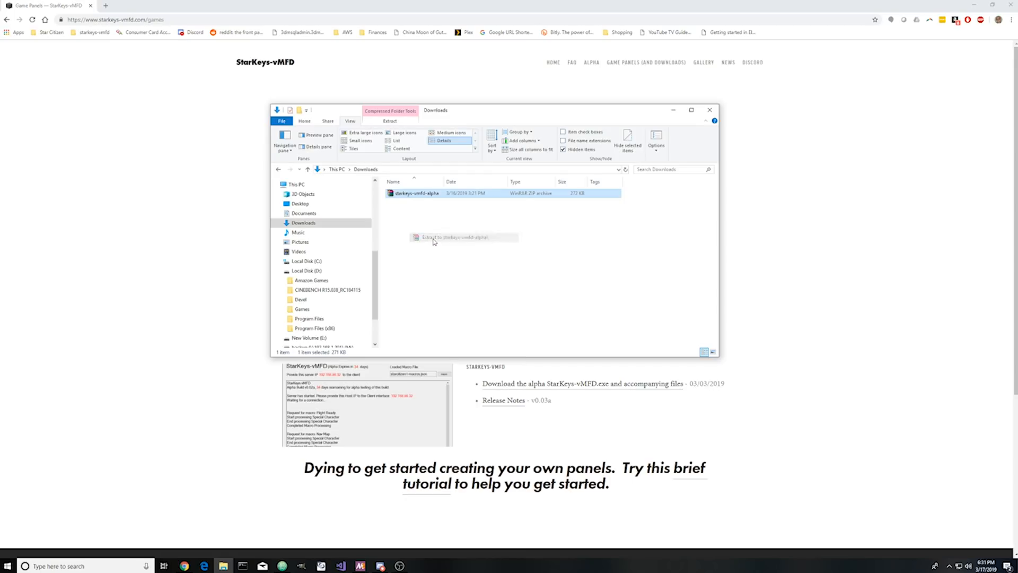
left_click(464, 237)
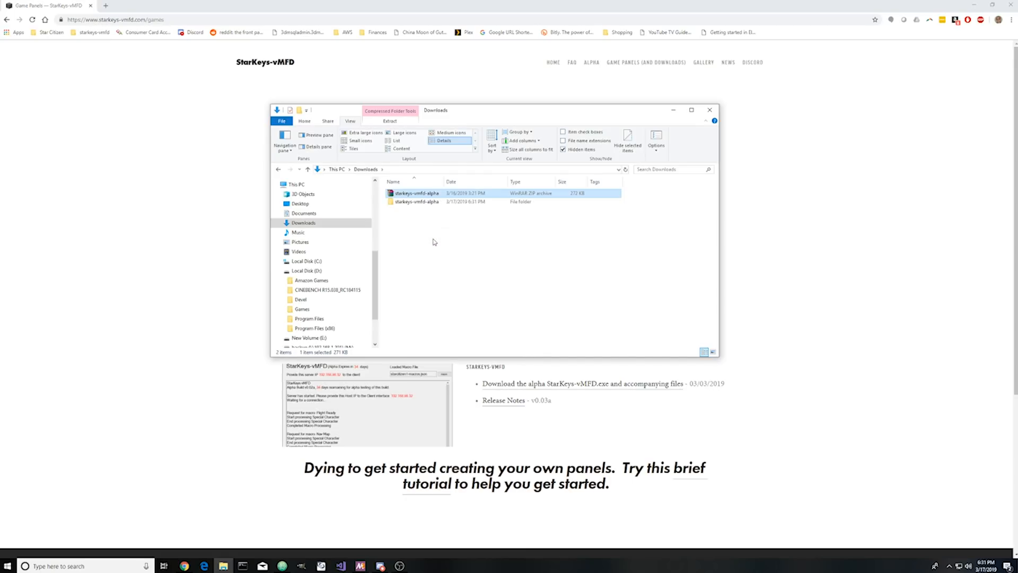
Open the extracted starkeys-vmfd-alpha folder to view its files.
left_click(416, 202)
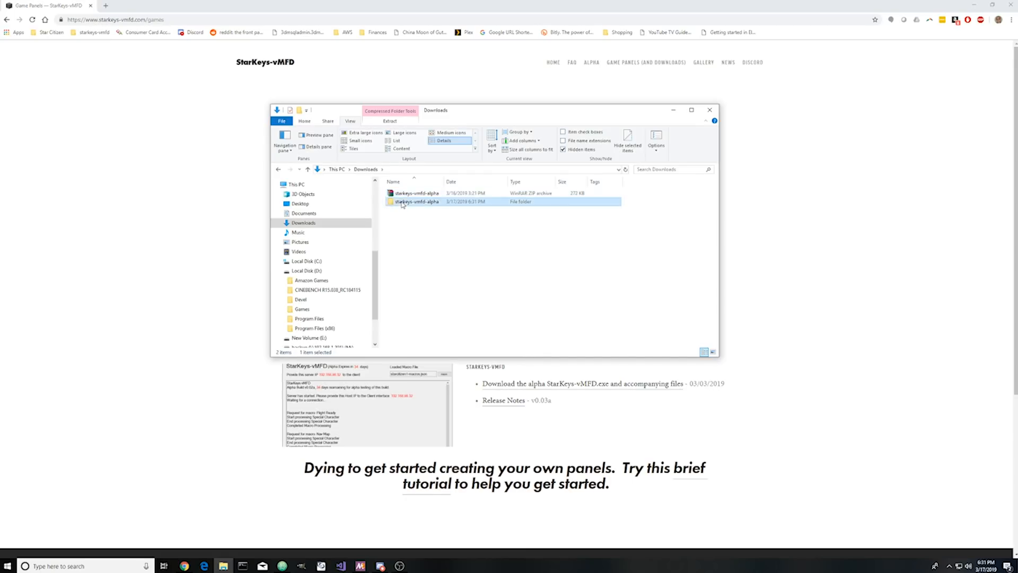
double_click(416, 202)
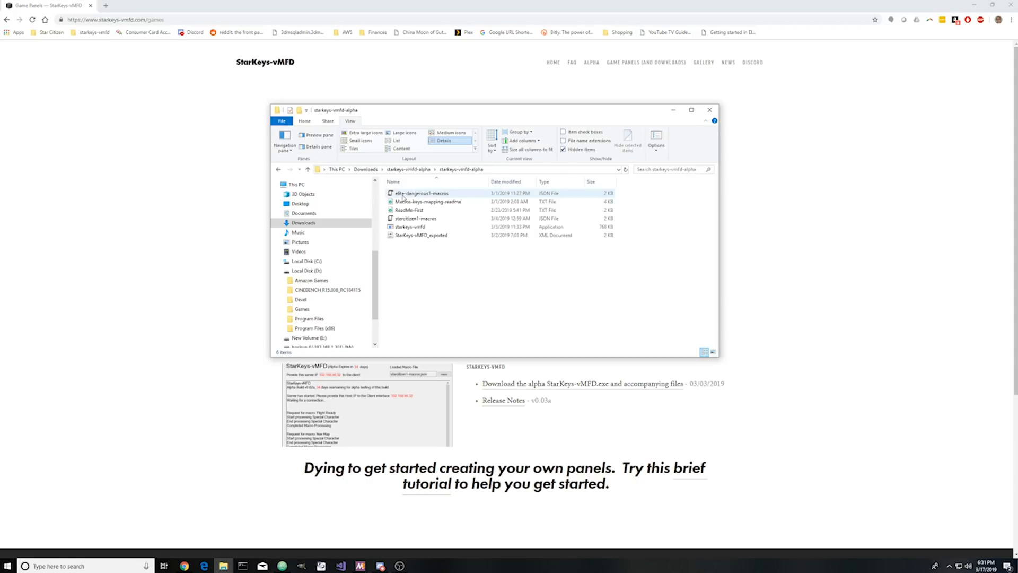